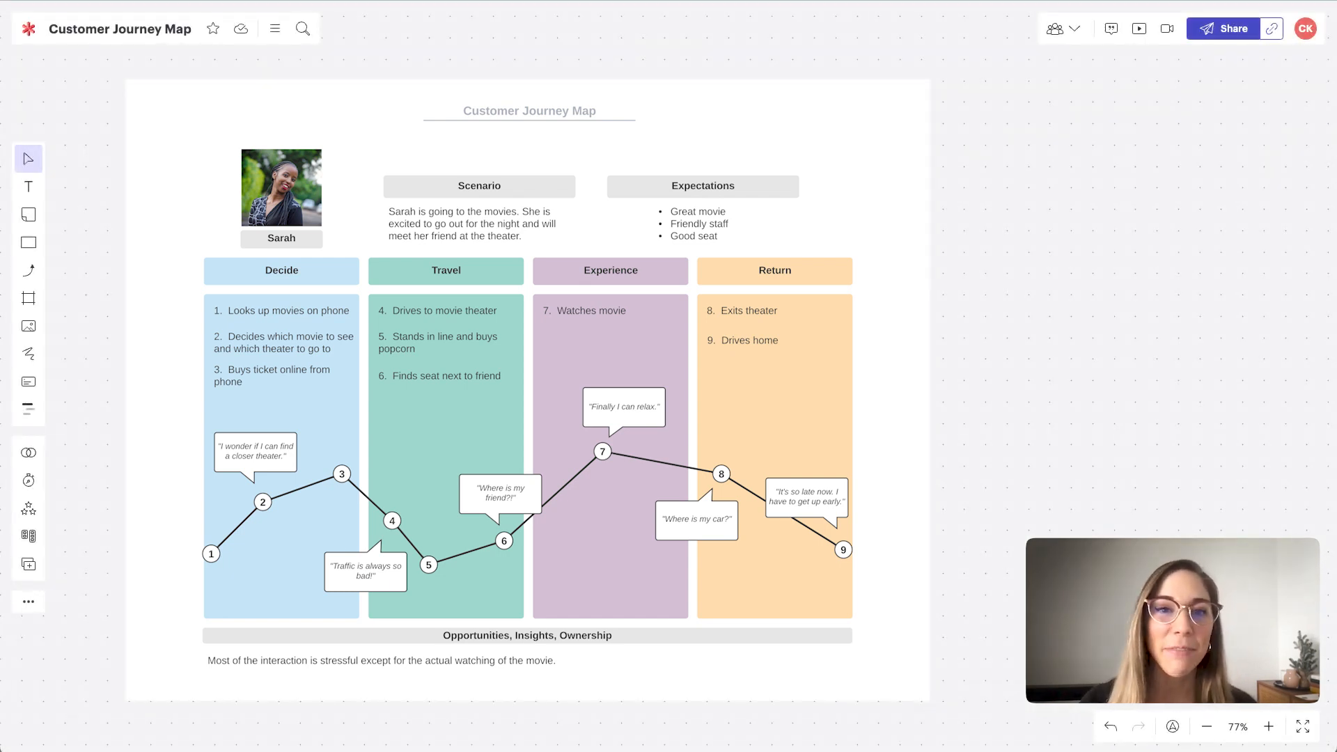
Step: Add a sticky note reading 'Takes too long to checkout. Can you cr' onto Sarah's journey map
{"action": "left_click", "coordinate": [281, 187]}
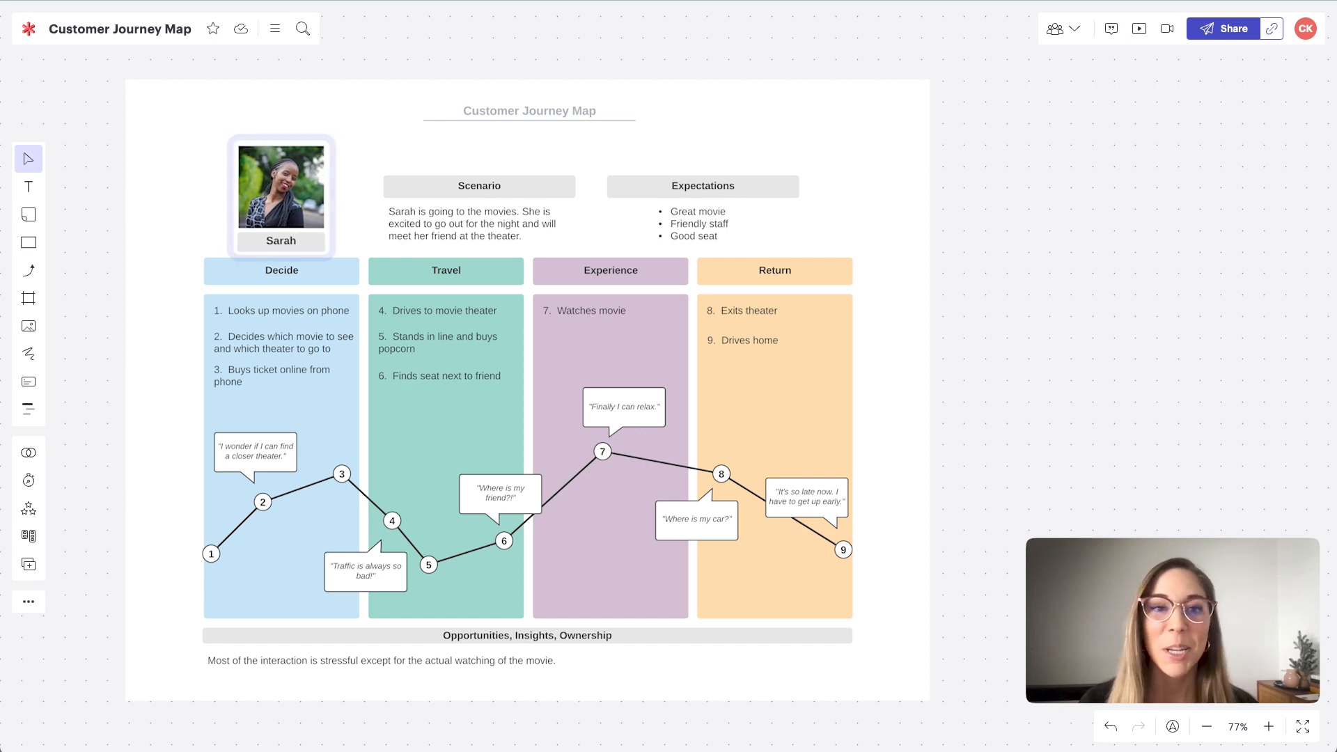
{"action": "left_click", "coordinate": [282, 197]}
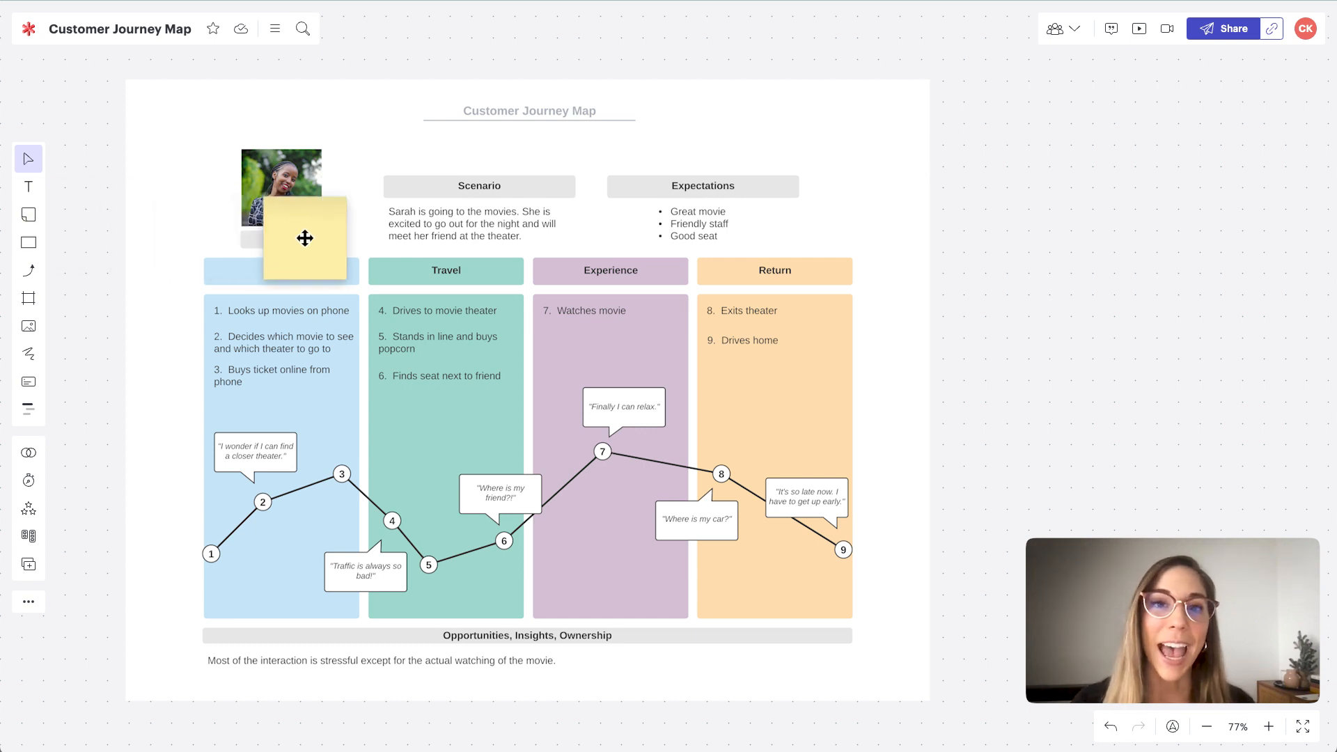
{"action": "left_click_drag", "start_coordinate": [305, 238], "coordinate": [866, 351]}
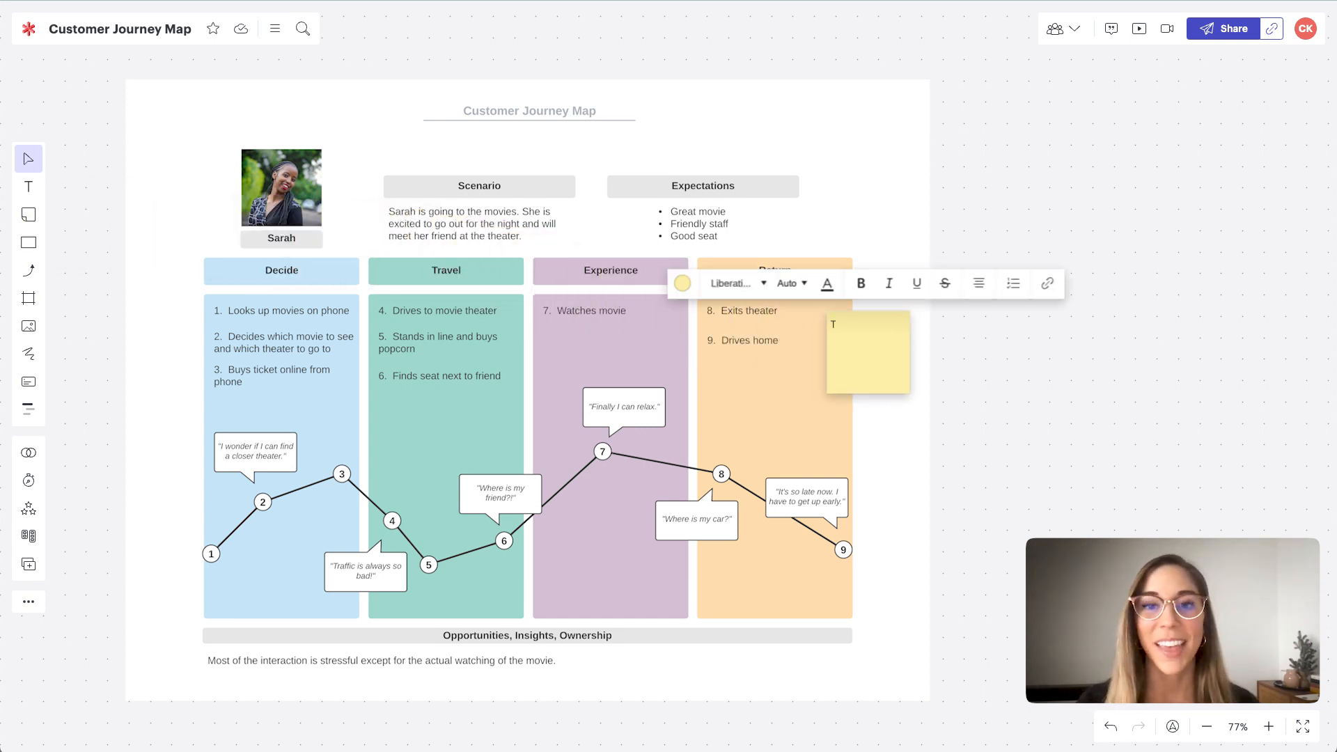
{"action": "type", "text": "Takes too long to checkout. Can you create an express line or pickup box?"}
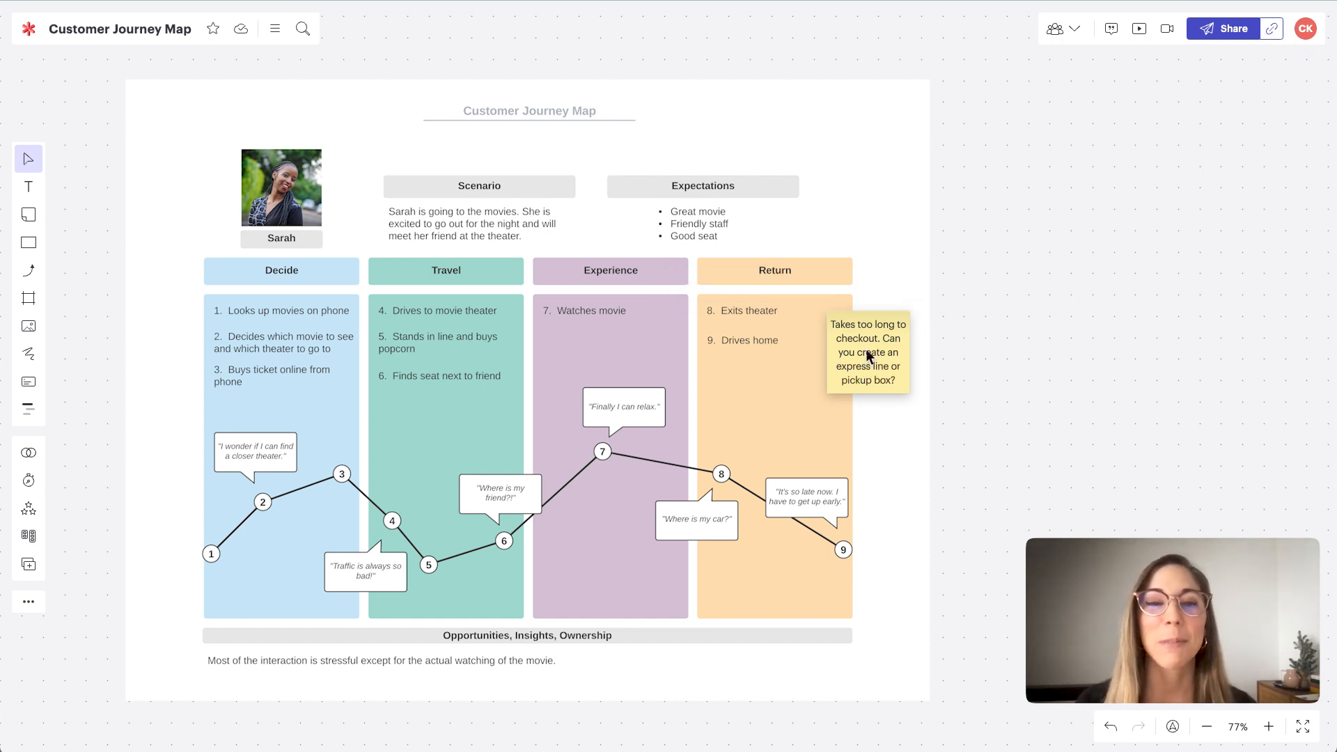
Step: Move the checkout sticky to the bottom of the Return column
{"action": "left_click_drag", "start_coordinate": [867, 353], "coordinate": [755, 613]}
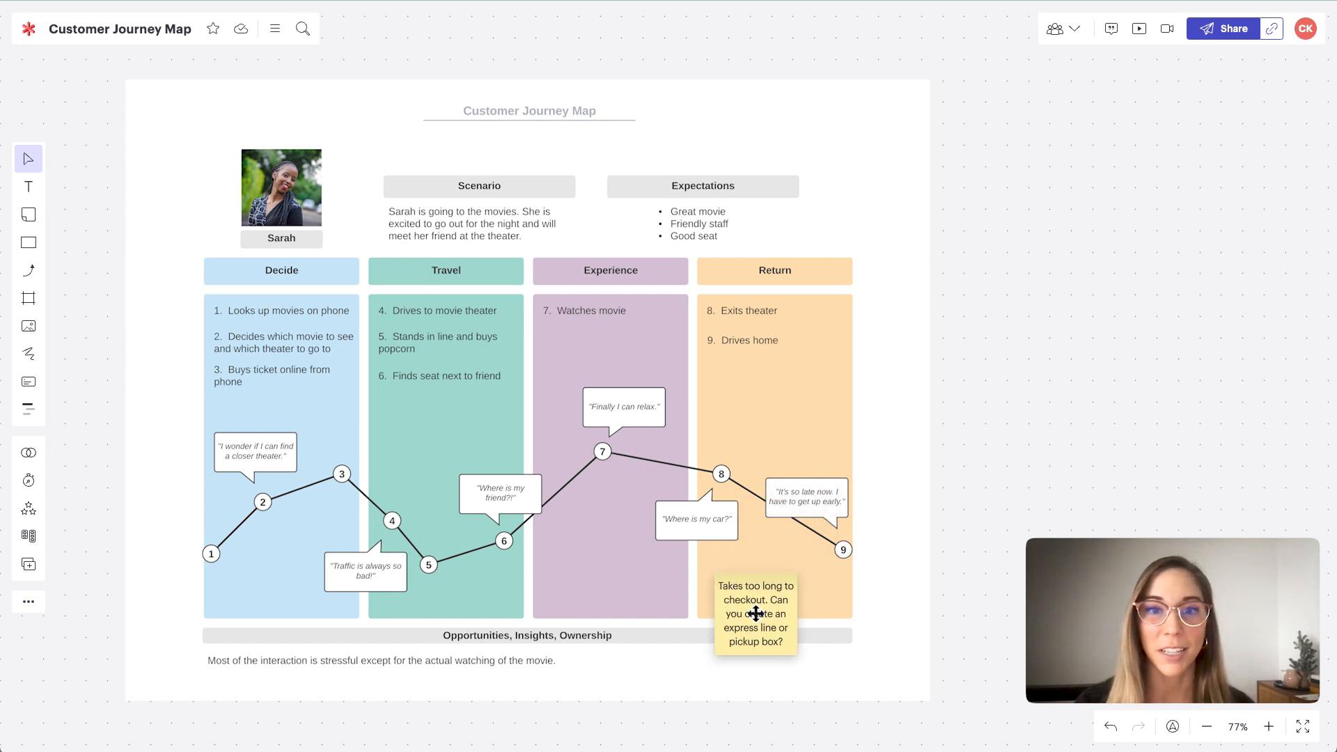
{"action": "left_click_drag", "start_coordinate": [755, 614], "coordinate": [742, 660]}
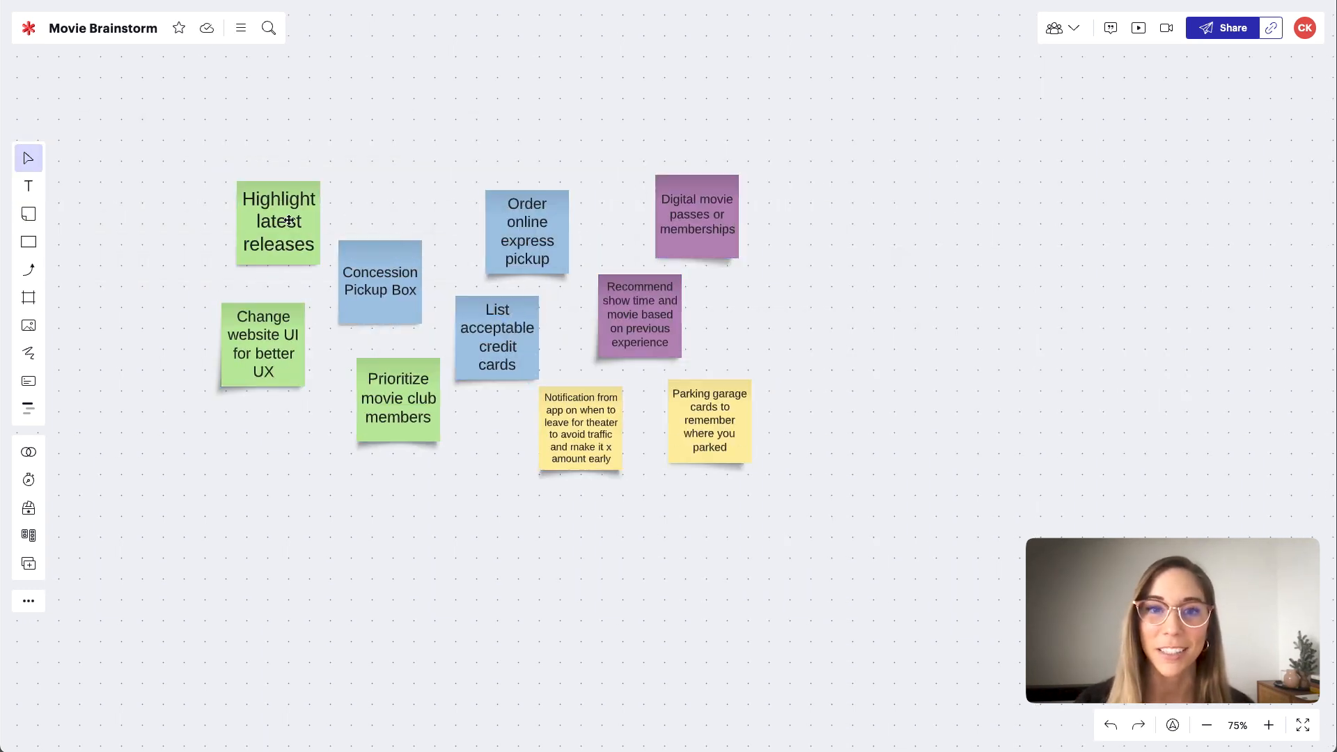
Step: Move the 'Highlight latest releases' and 'Parking garage cards' stickies into clusters
{"action": "left_click_drag", "start_coordinate": [379, 284], "coordinate": [362, 499]}
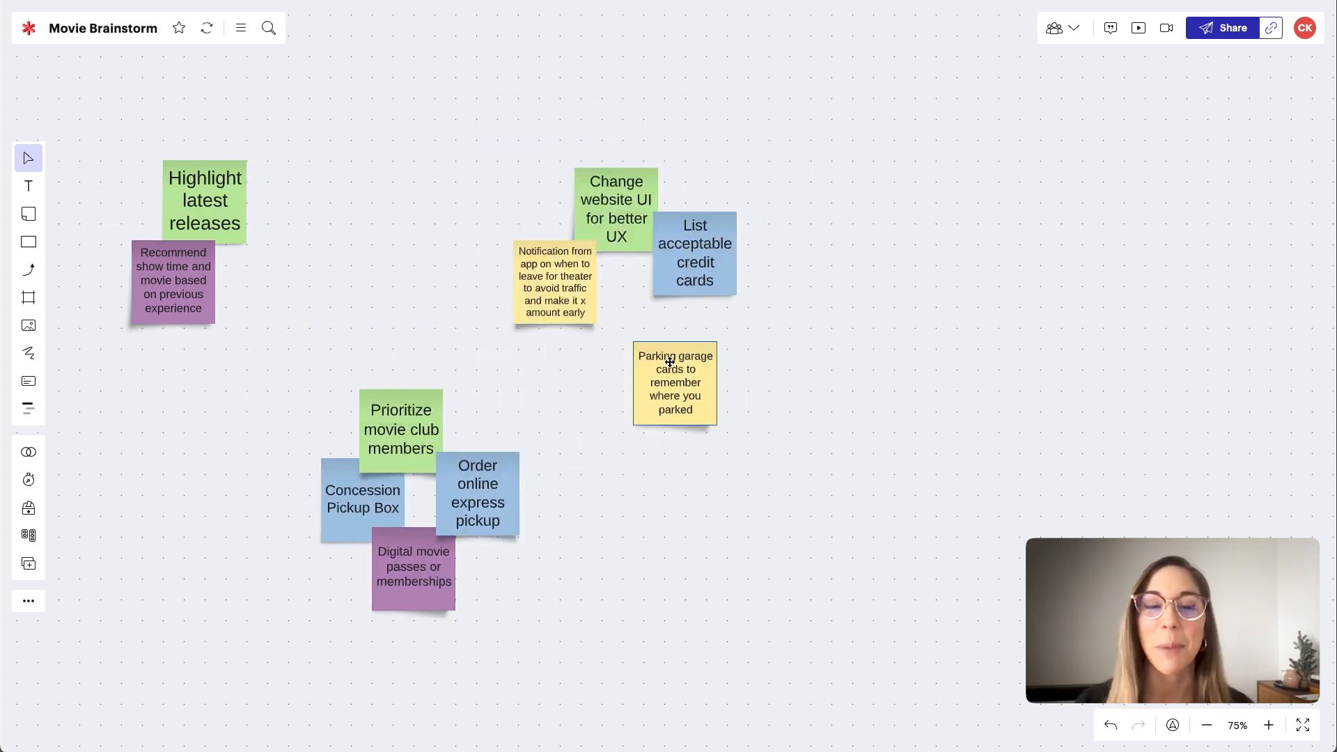
{"action": "left_click_drag", "start_coordinate": [673, 381], "coordinate": [658, 347]}
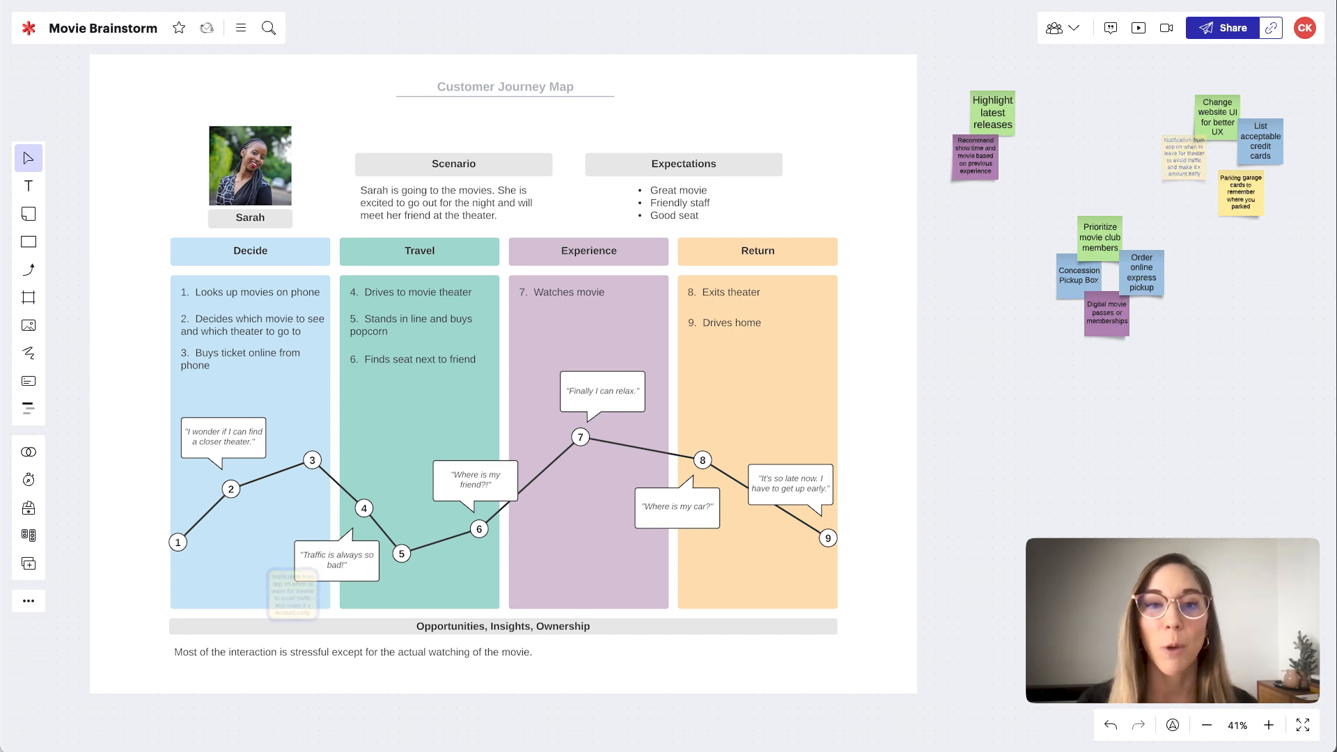
Step: Drag the yellow notification sticky onto the bottom of the Travel column
{"action": "left_click_drag", "start_coordinate": [1179, 153], "coordinate": [292, 595]}
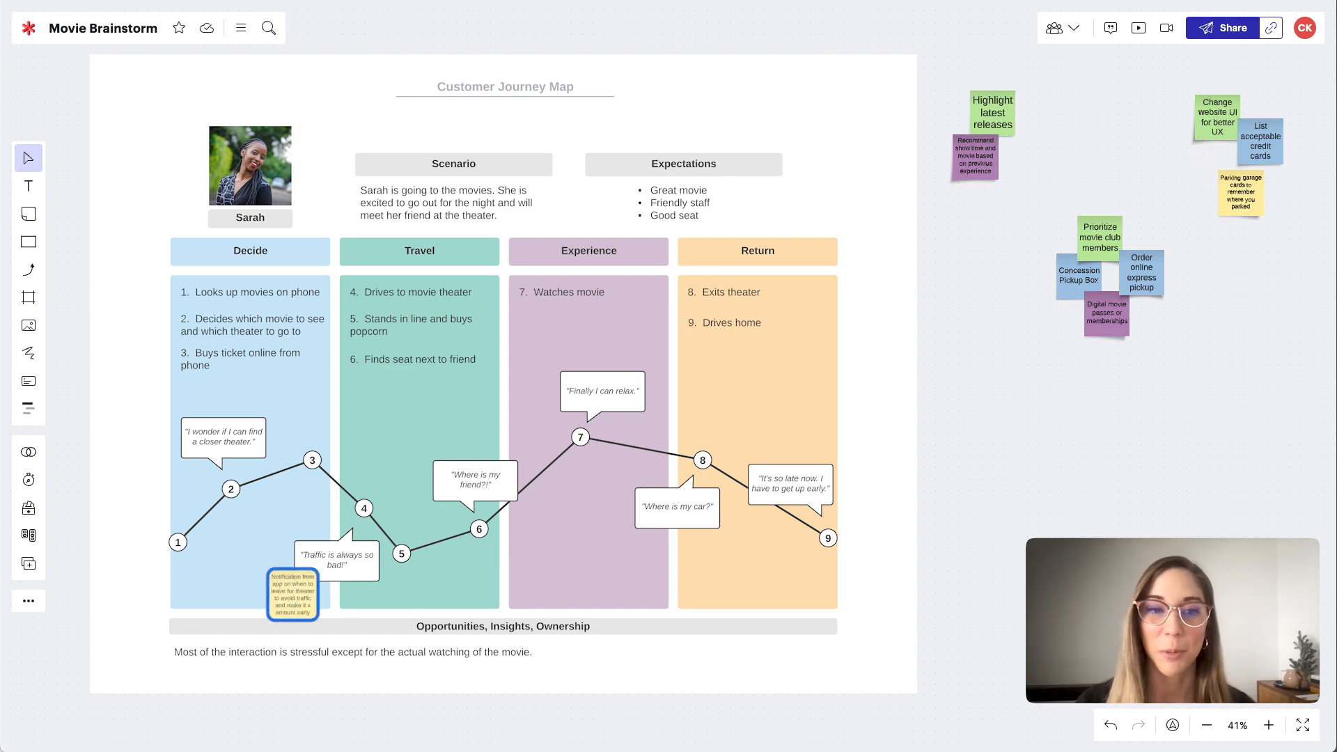
{"action": "left_click_drag", "start_coordinate": [1140, 273], "coordinate": [500, 324]}
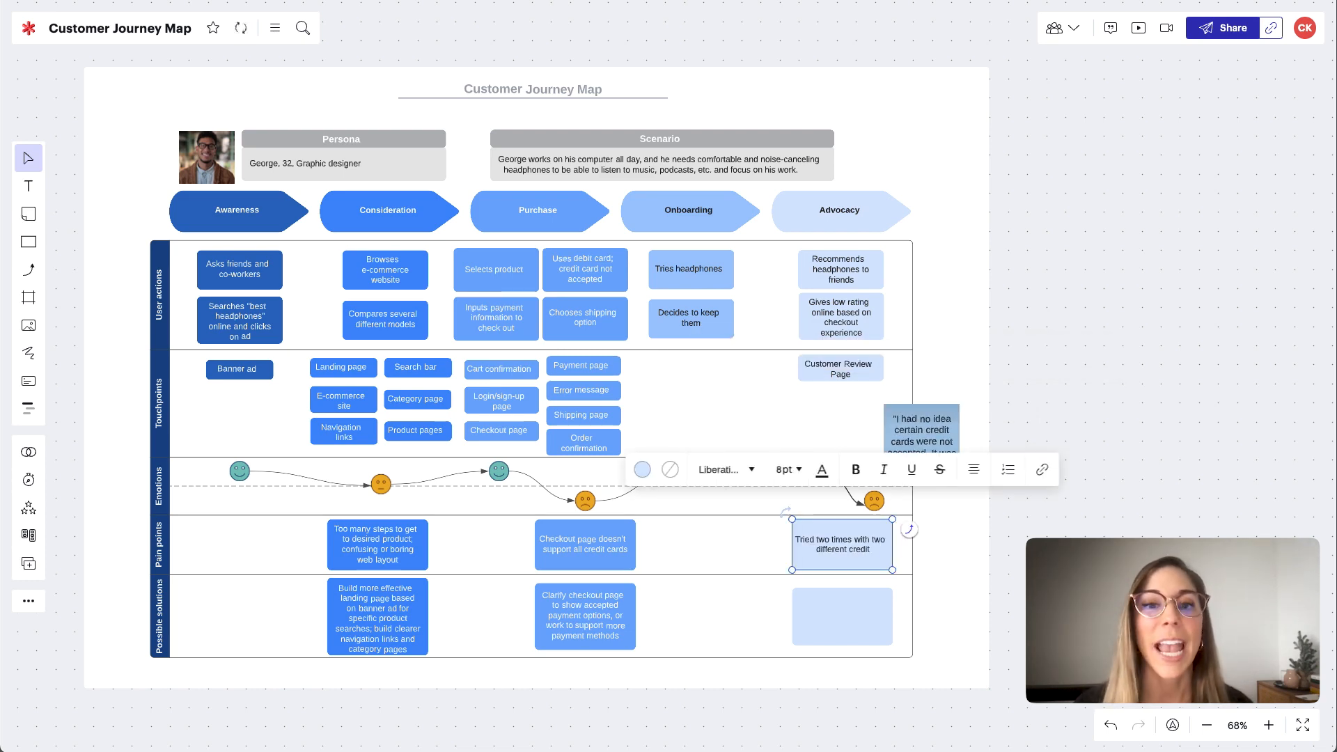
Step: Write 'Help the customer spend money - make it e' in the empty box on George's map
{"action": "type", "text": "Help the customer spend money - make it easy - provide a list of accepted credit cards"}
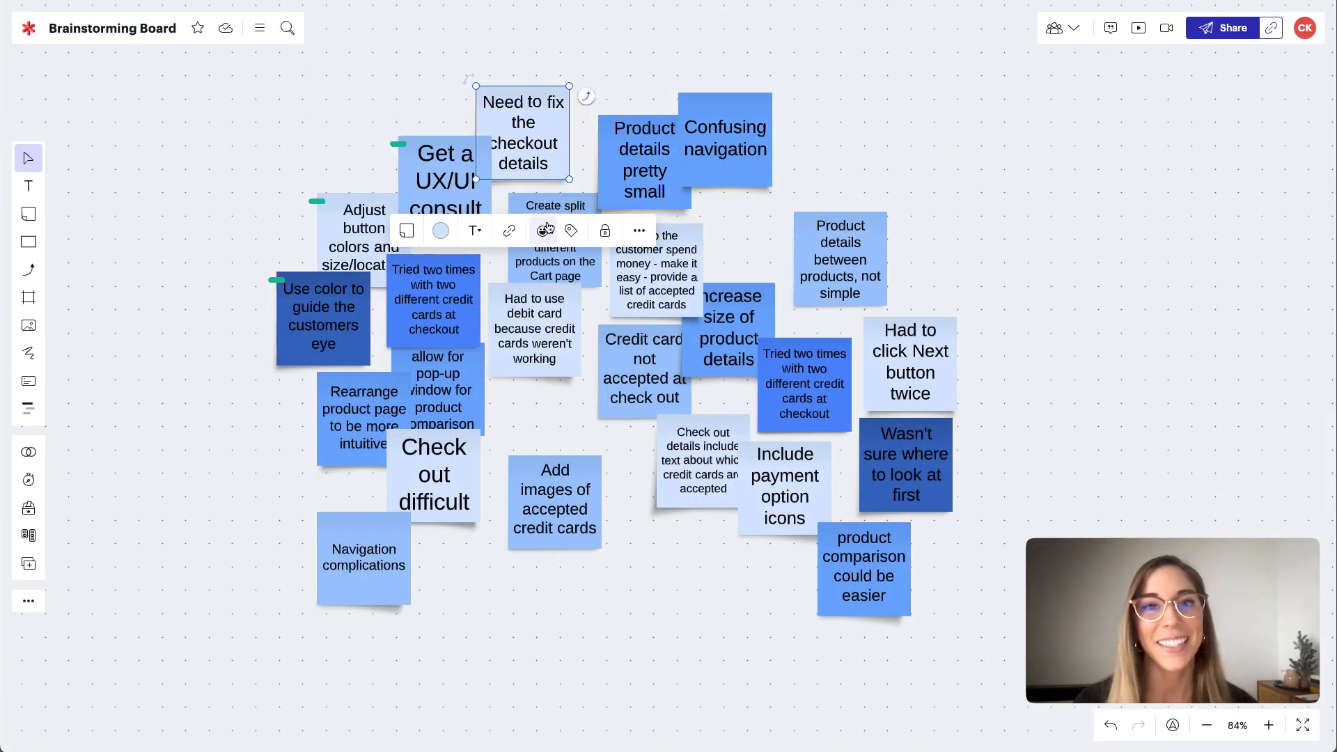
Step: Sort the brainstorm stickies by colour and finish the payment methods note on the wireframe
{"action": "left_click", "coordinate": [912, 472]}
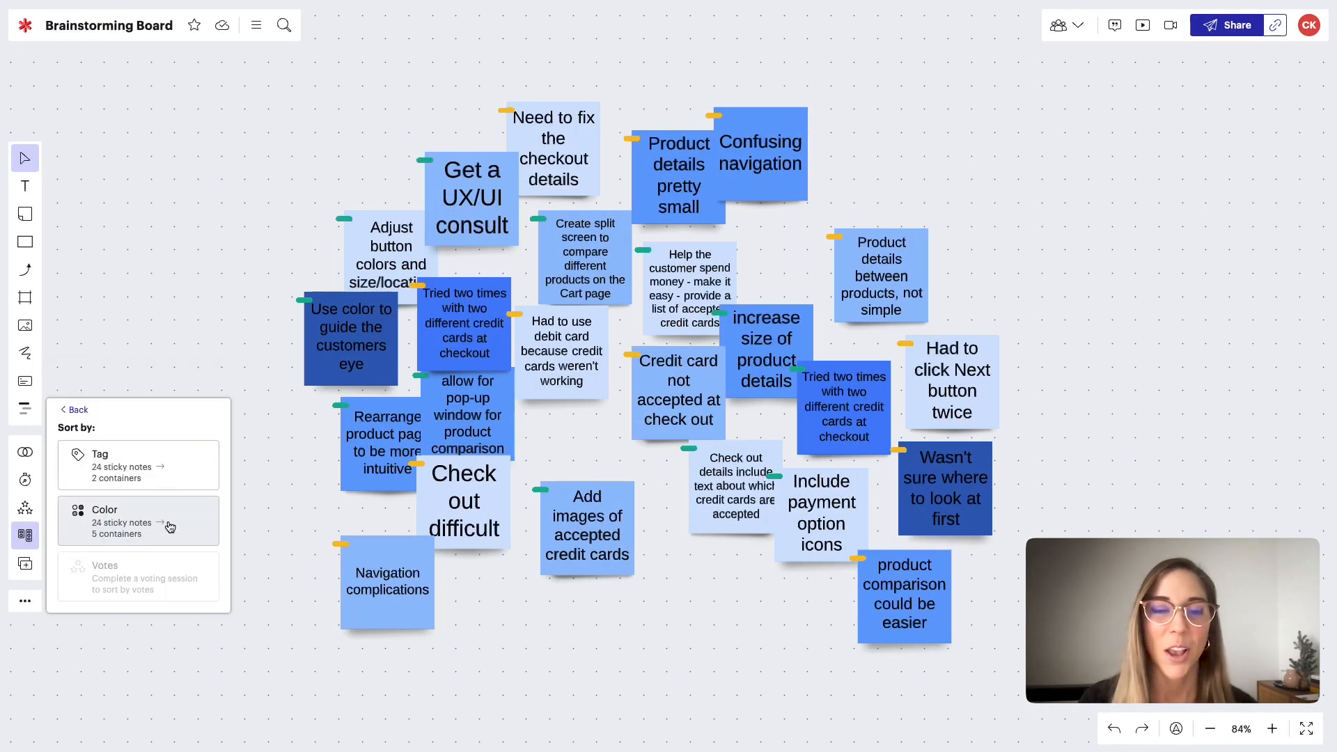
{"action": "left_click", "coordinate": [140, 520]}
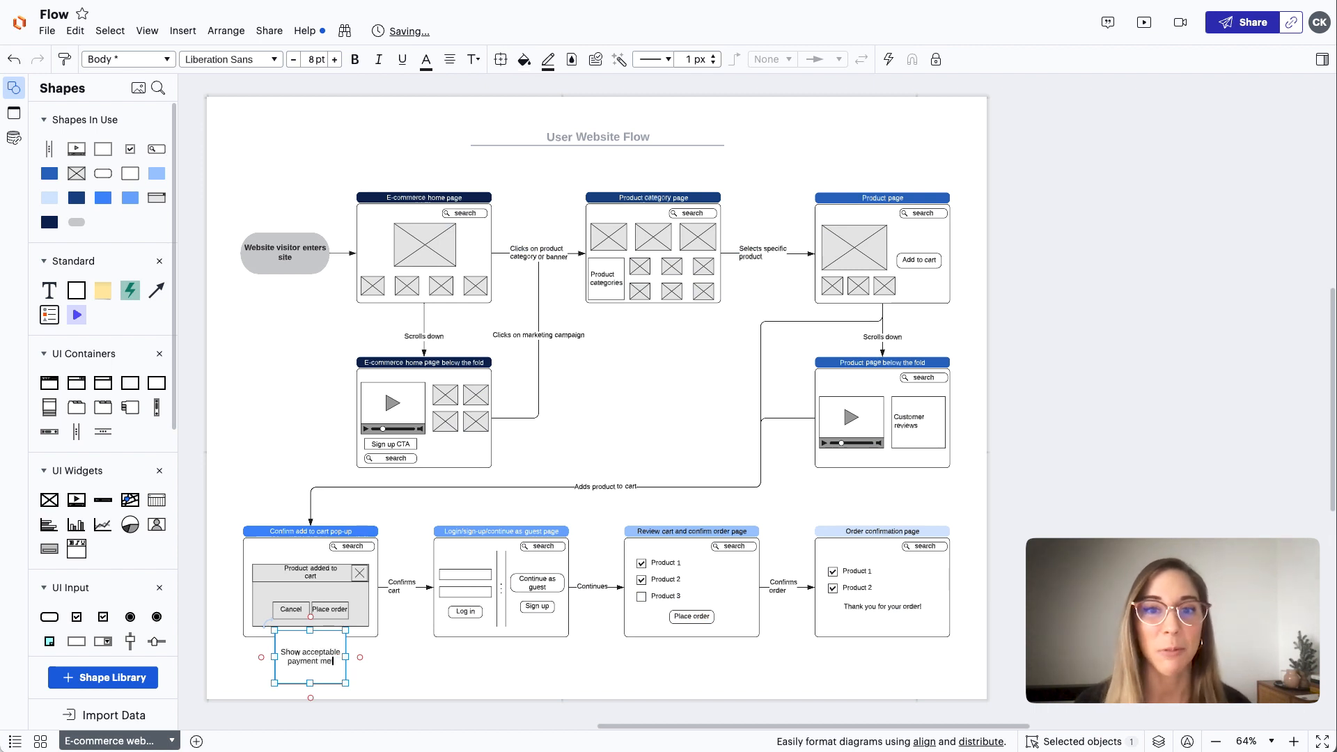
{"action": "left_click", "coordinate": [370, 661]}
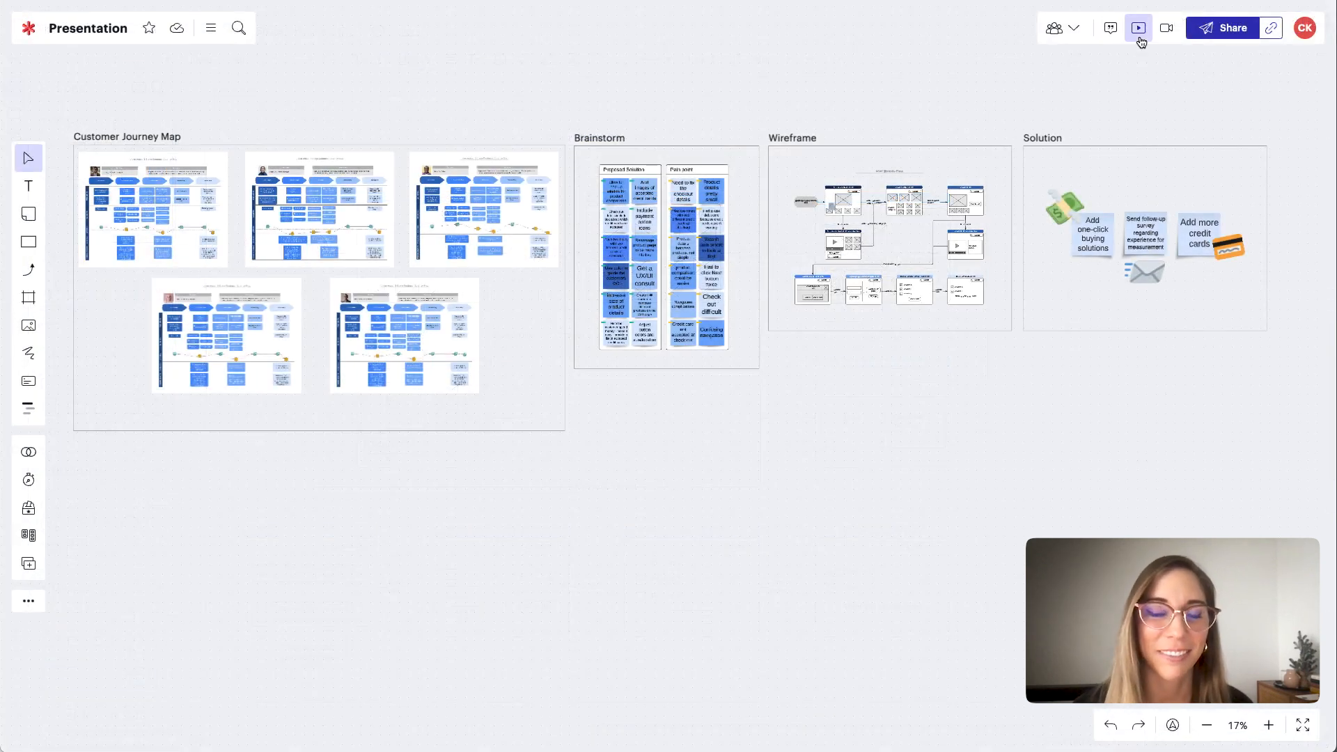
Step: Start Presentation Builder and select the Customer Journey Map frame as a slide
{"action": "left_click", "coordinate": [1136, 28]}
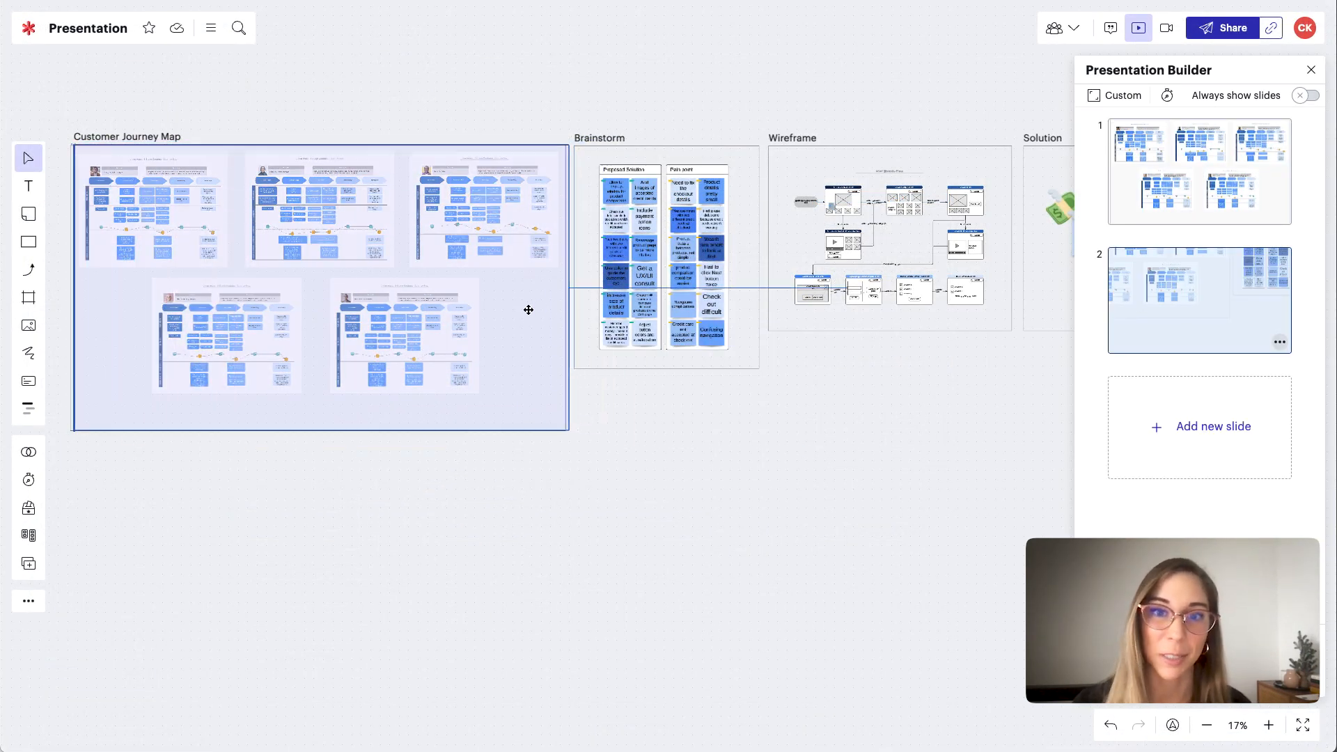
{"action": "left_click_drag", "start_coordinate": [301, 248], "coordinate": [692, 529]}
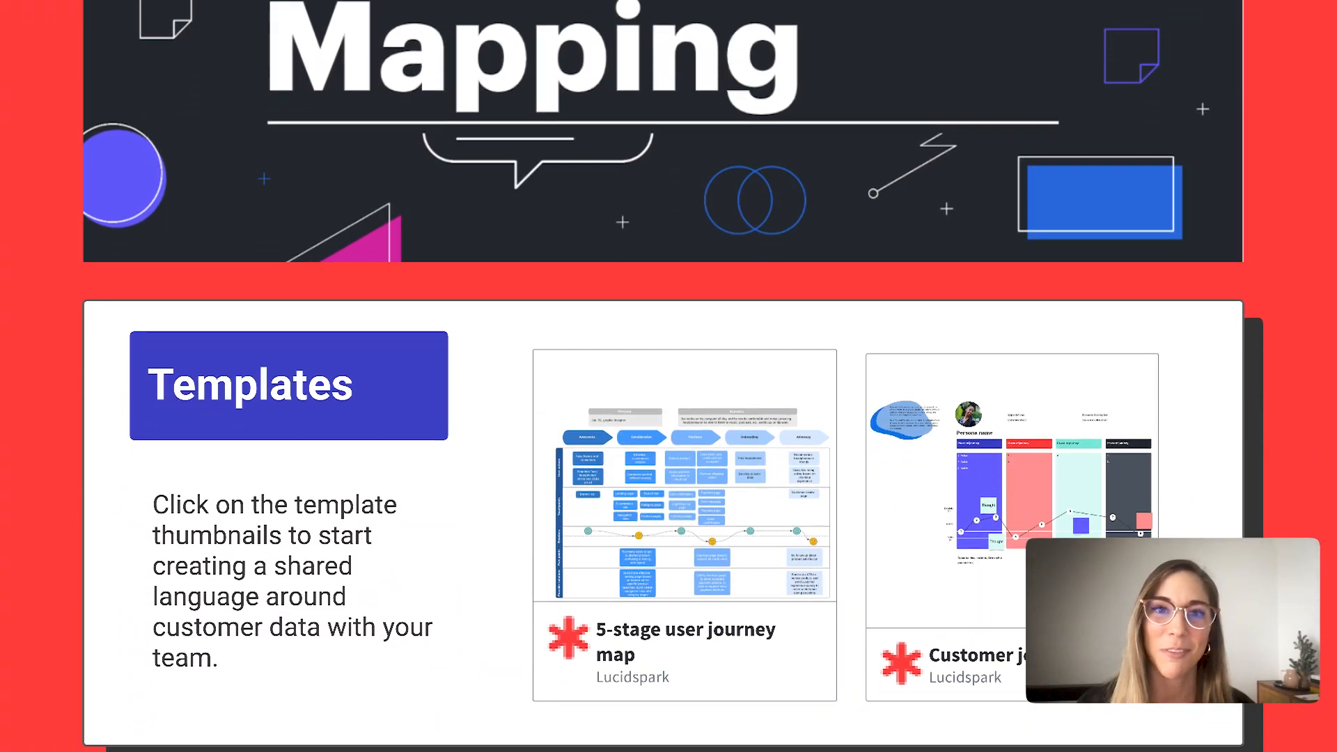
Step: Scroll the resource page down to the 'Aligning your team' section
{"action": "scroll", "scroll_direction": "down", "scroll_amount": 3}
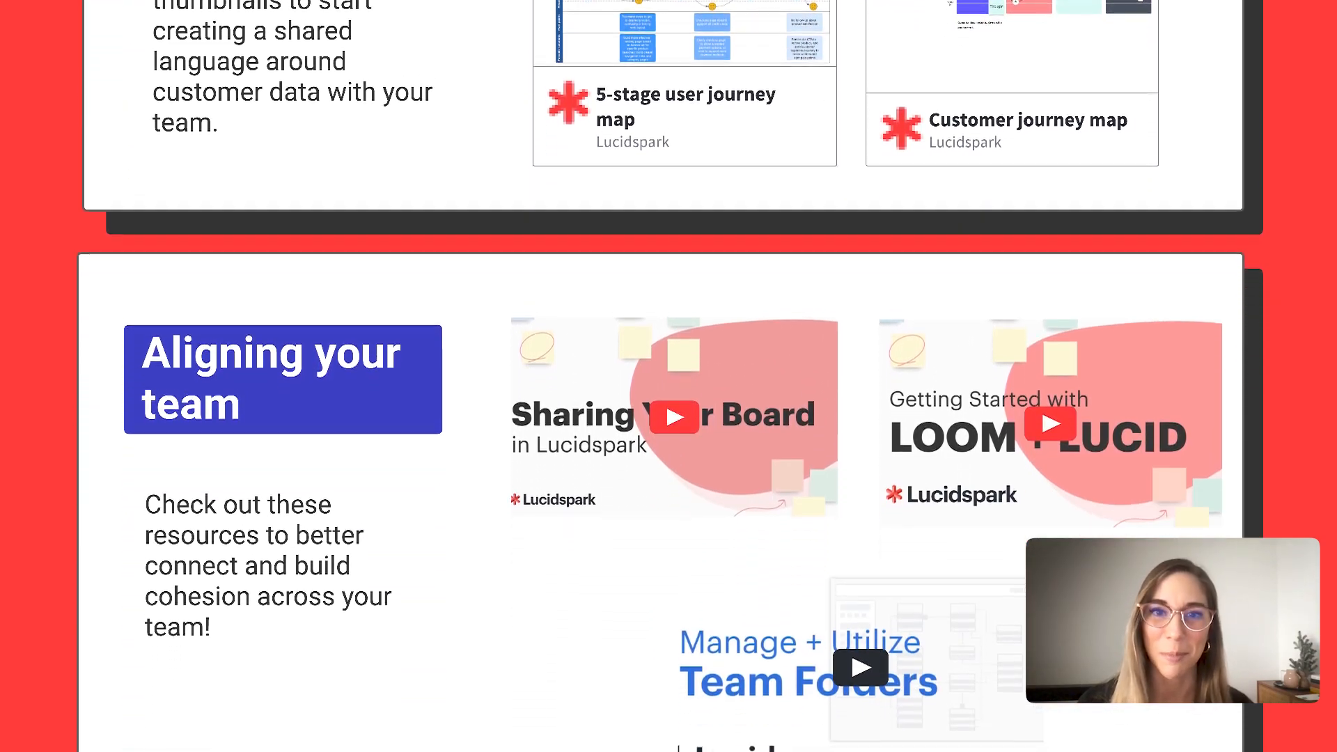